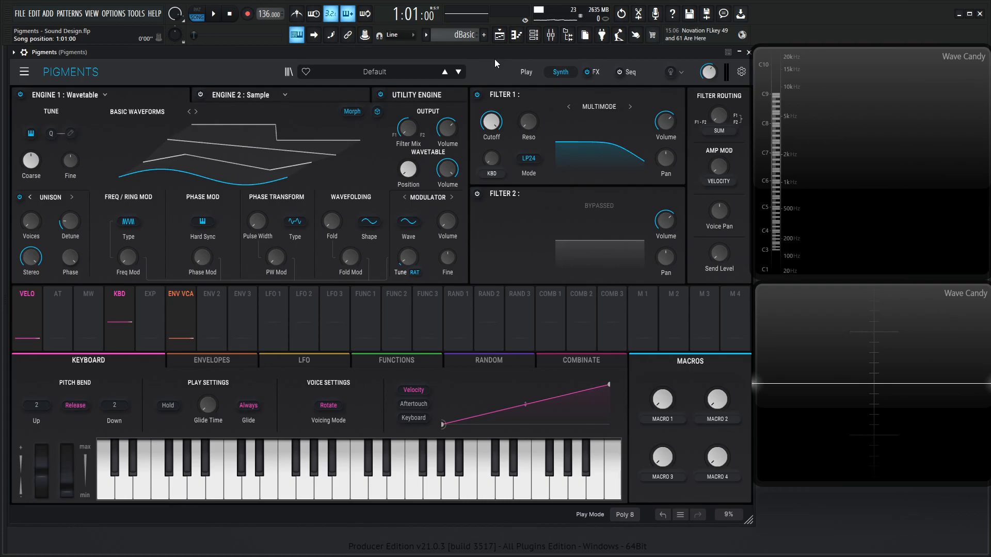
mouse_move(162, 118)
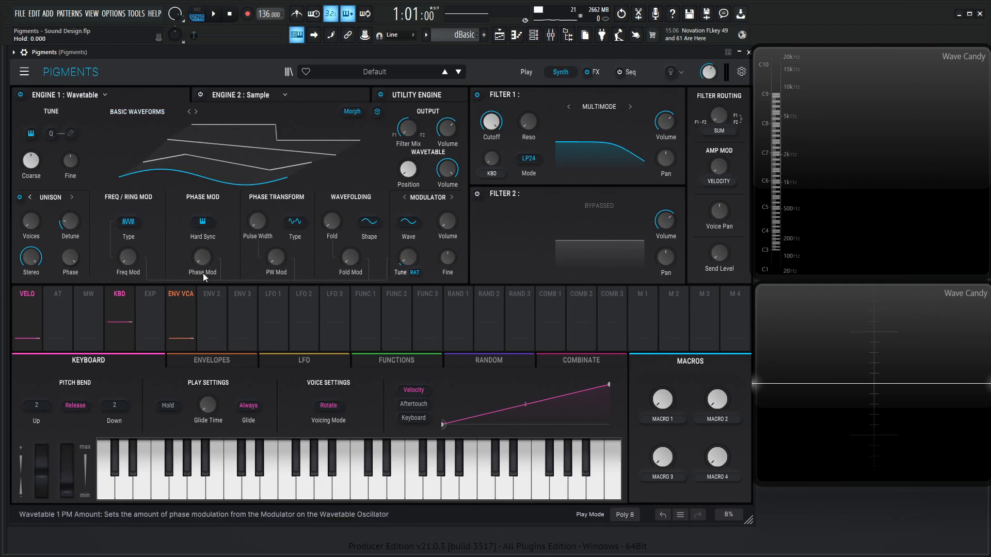
Raise the wavetable's Phase Mod amount so Random 1 can modulate the modulator ratio.
drag(202, 258, 202, 240)
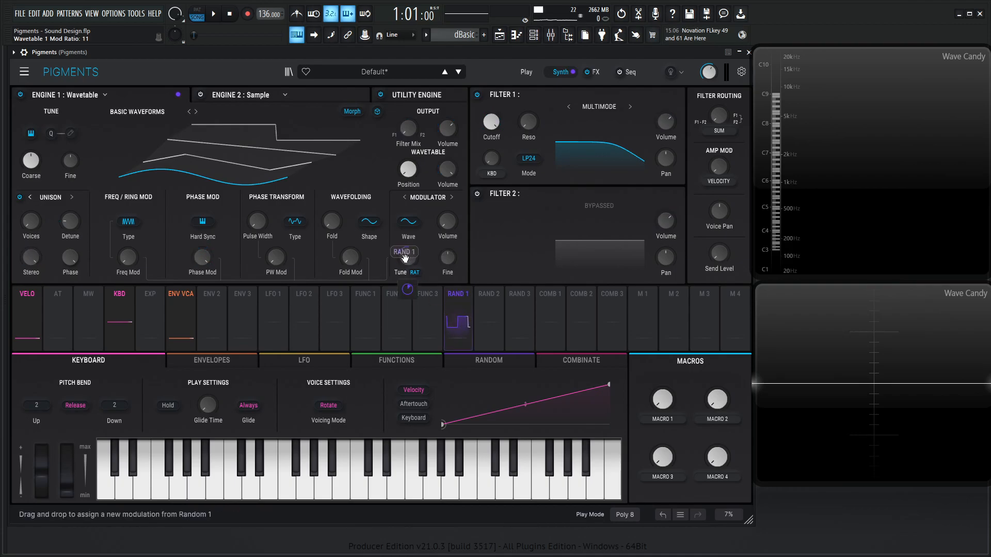
Set Random 1 to Sample & Hold, retriggered by Clock, with rate about 19 Hz.
click(489, 361)
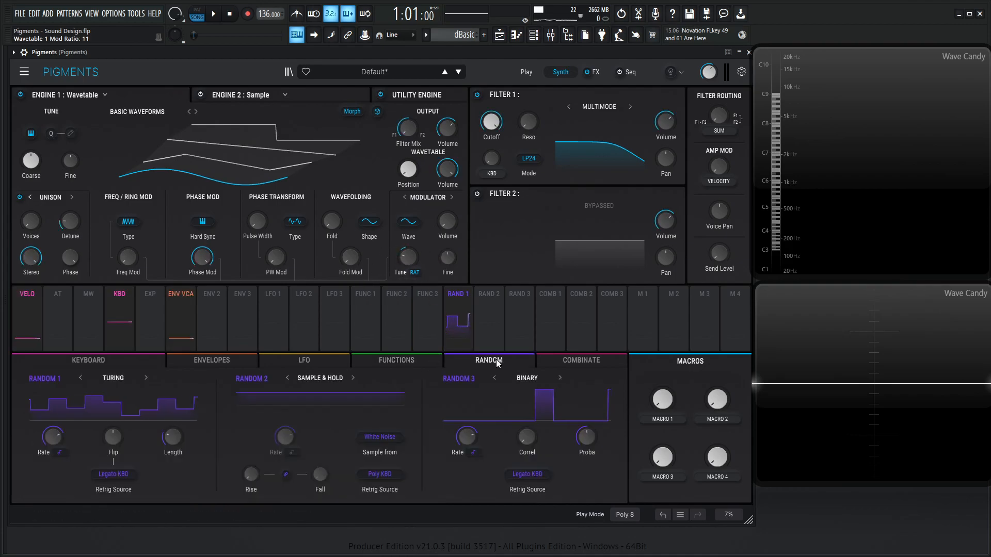
click(113, 378)
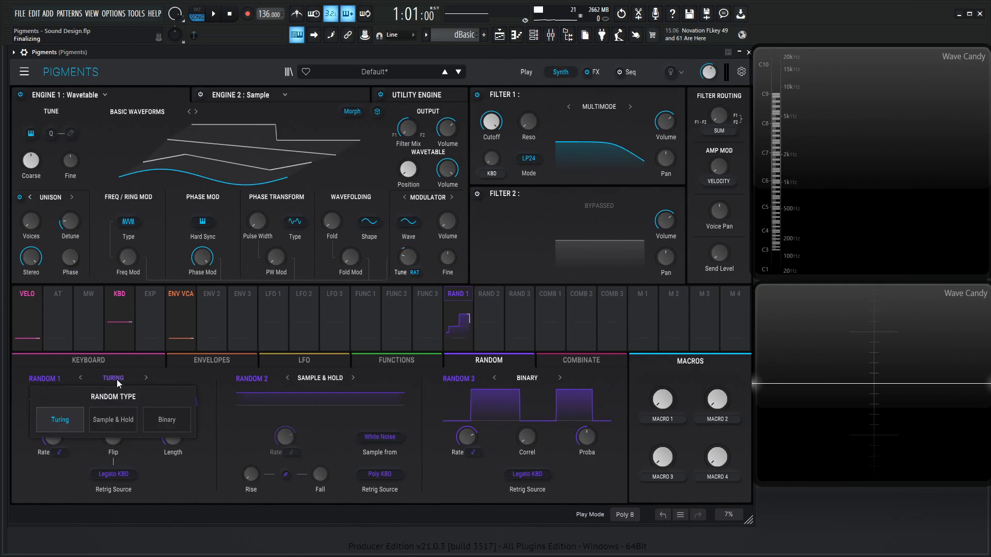
click(113, 420)
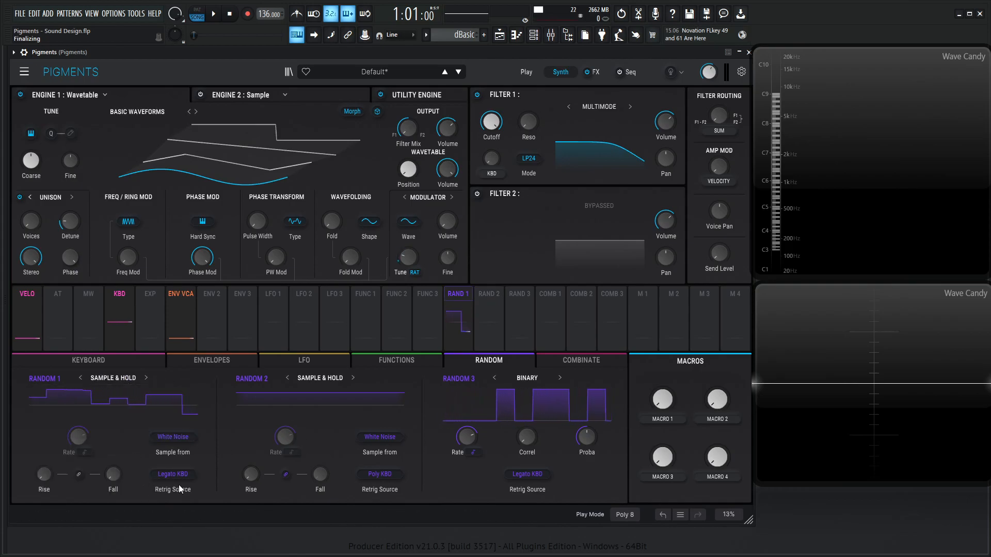
click(173, 474)
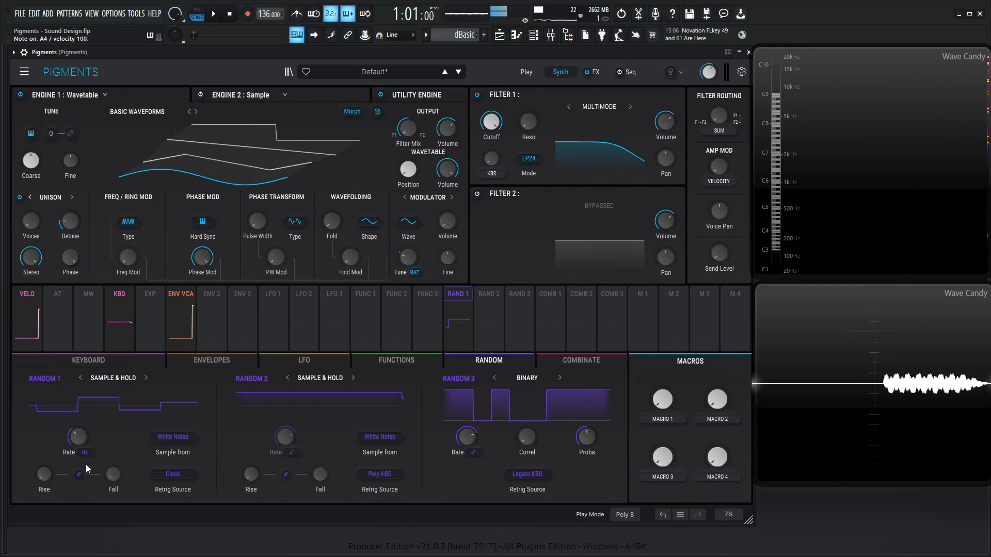
drag(77, 436, 76, 430)
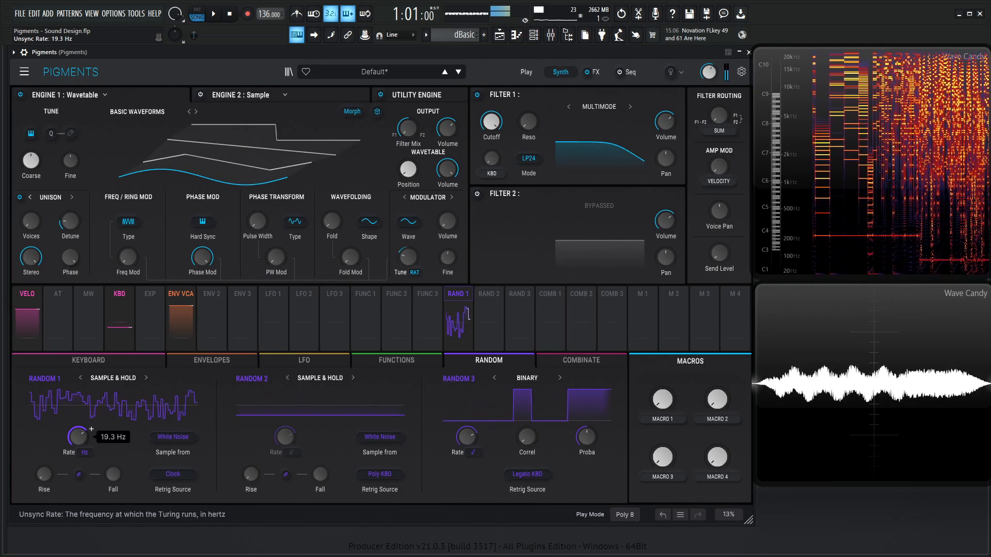
drag(44, 473, 44, 449)
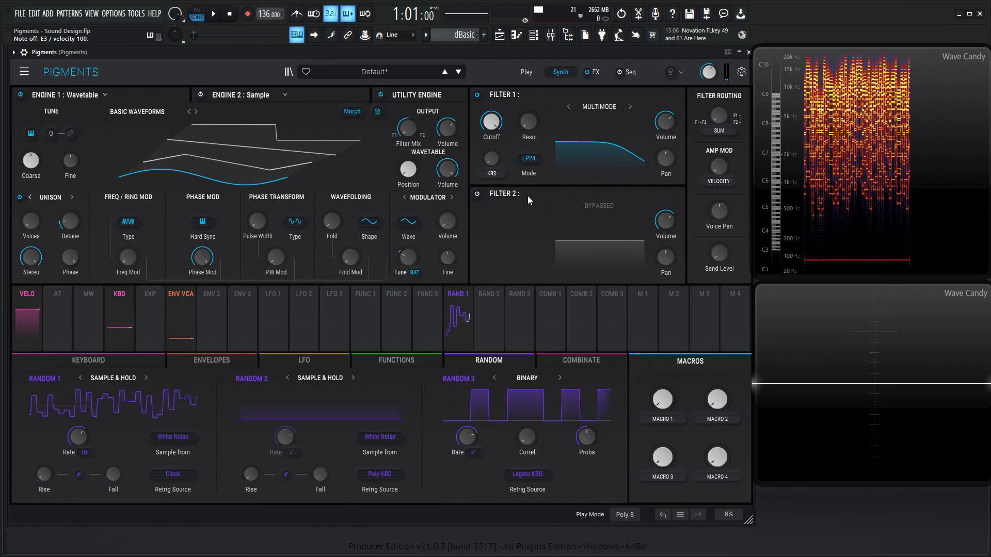
Make Filter 2 an MS-20 with very low resonance and cutoff near 89 Hz.
click(598, 206)
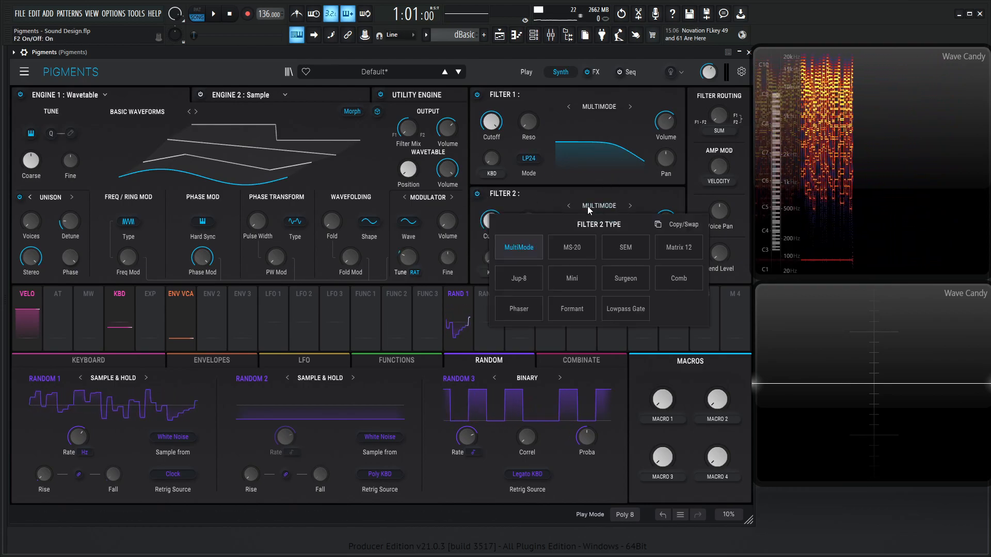
click(572, 247)
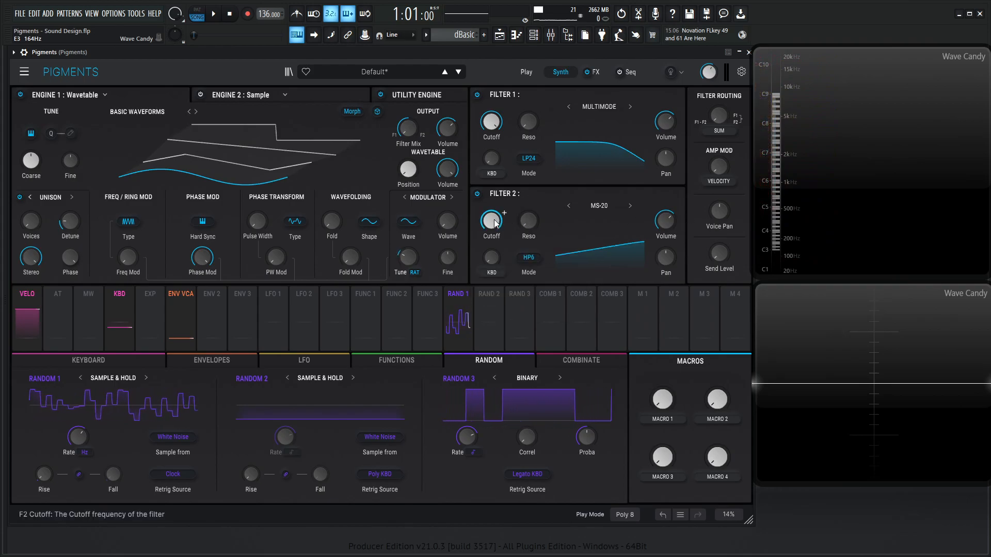
drag(527, 220, 527, 227)
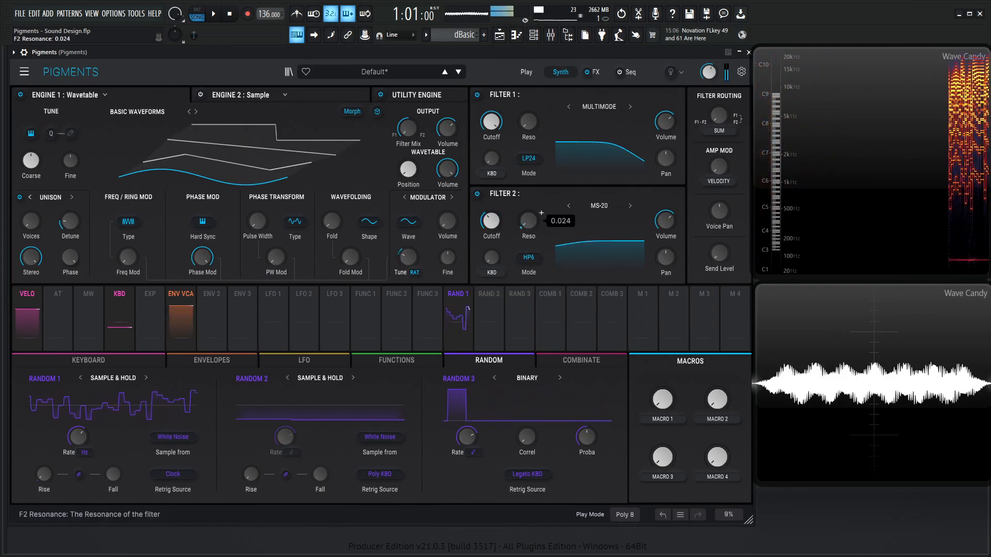
drag(491, 222, 491, 203)
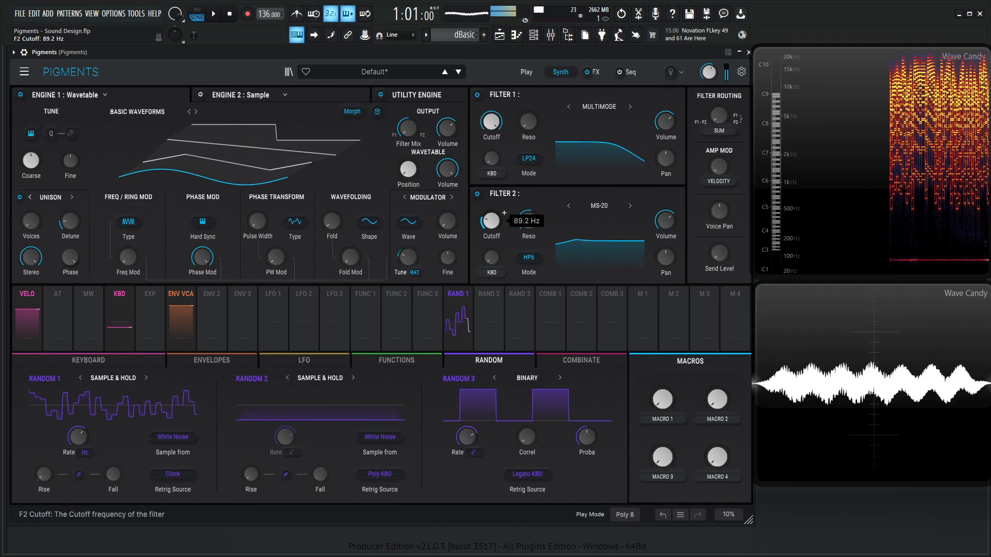
drag(491, 222, 491, 208)
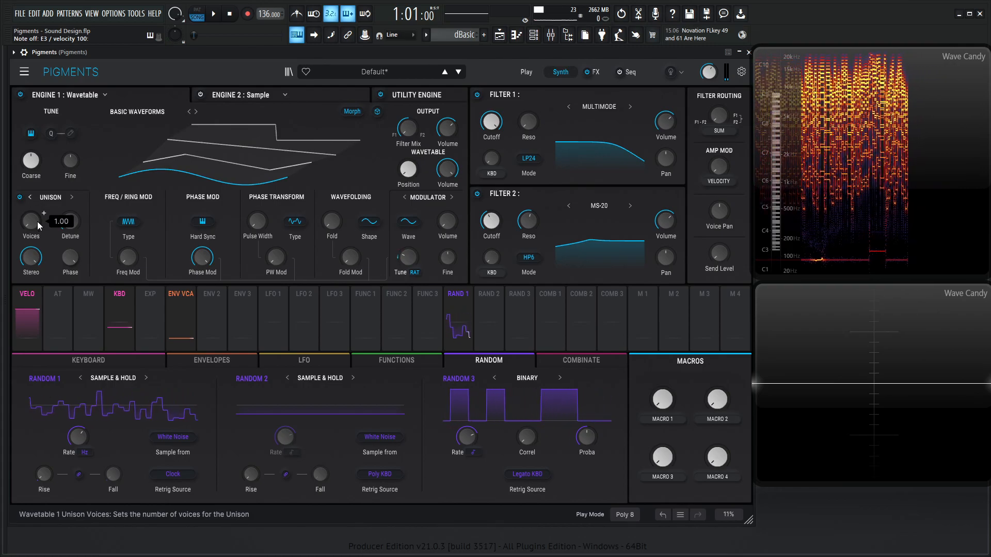
Add a second unison voice and lower Filter 1's cutoff.
drag(30, 222, 30, 209)
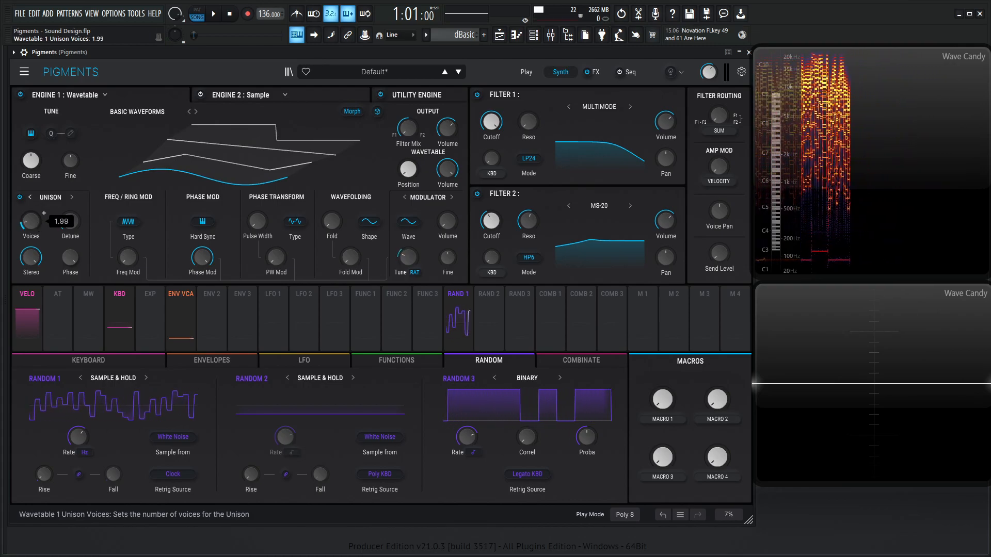
mouse_move(505, 130)
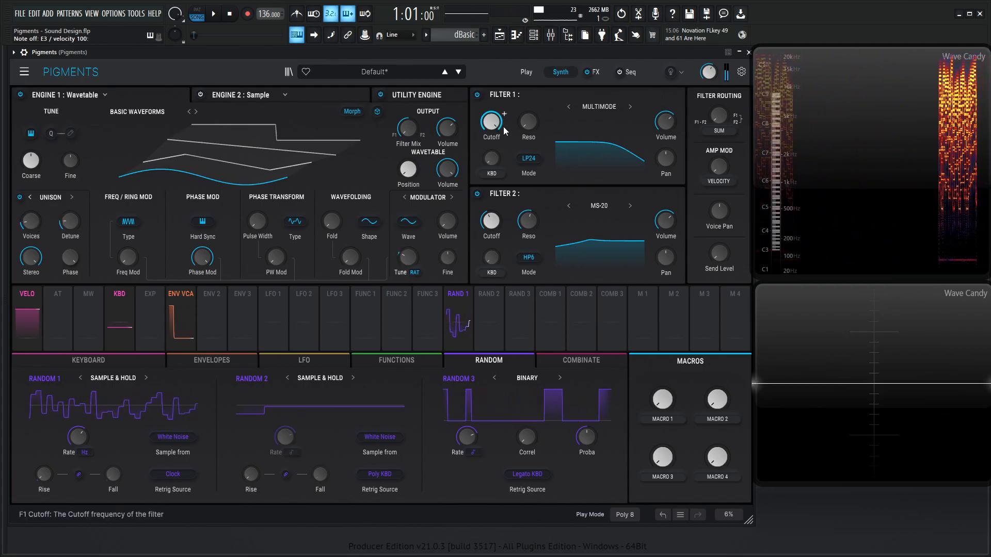
drag(491, 121, 491, 111)
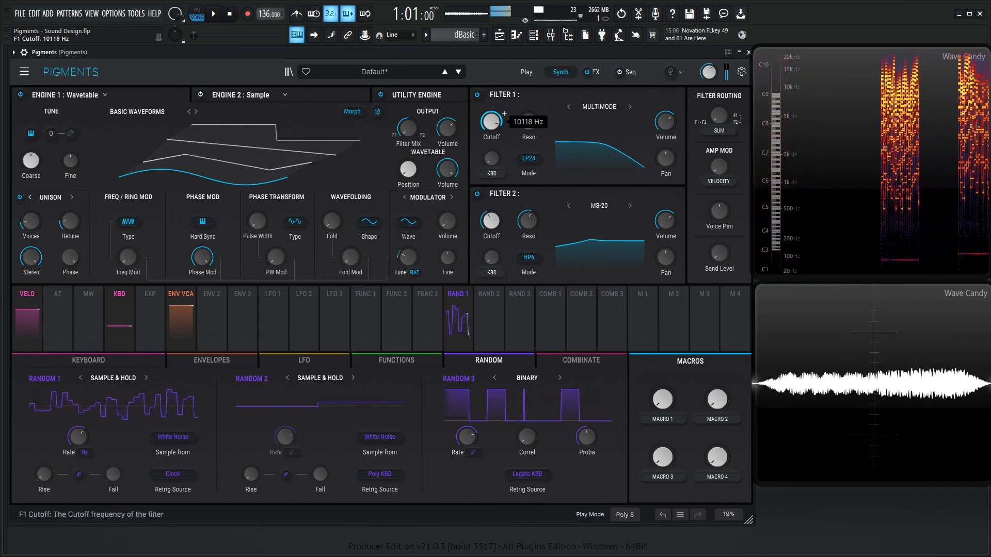
drag(491, 121, 500, 123)
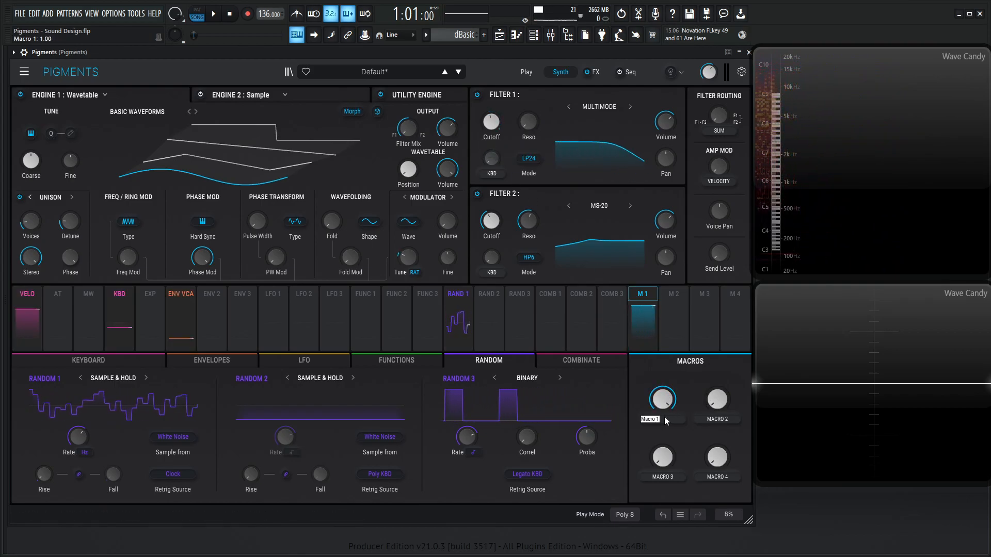
Raise the Macro 1 (CUT) knob to set its amount.
drag(663, 399, 662, 379)
text(CUT)
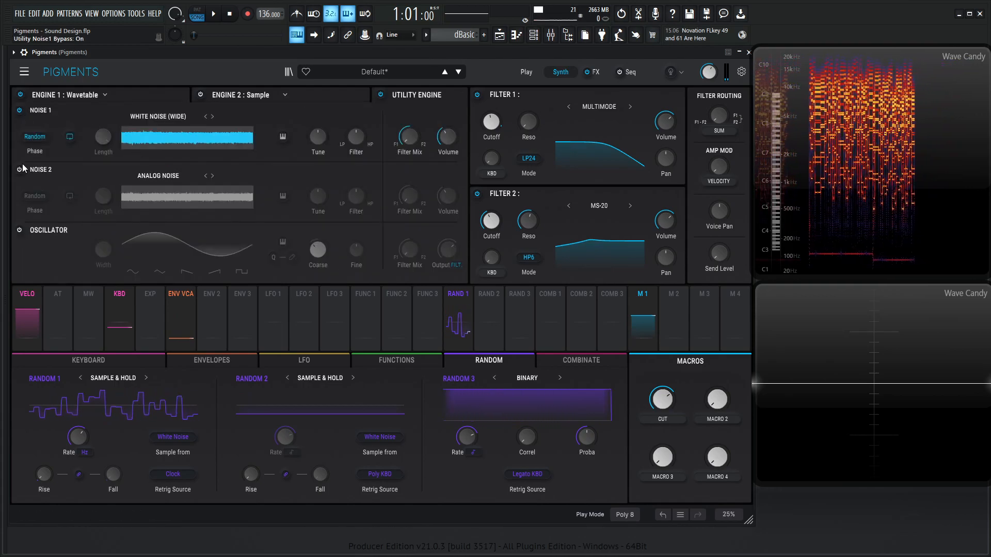
Load Aliasing Artefacts into Noise 1, lower its volume, and raise the AMBIENT 1 macro.
click(157, 116)
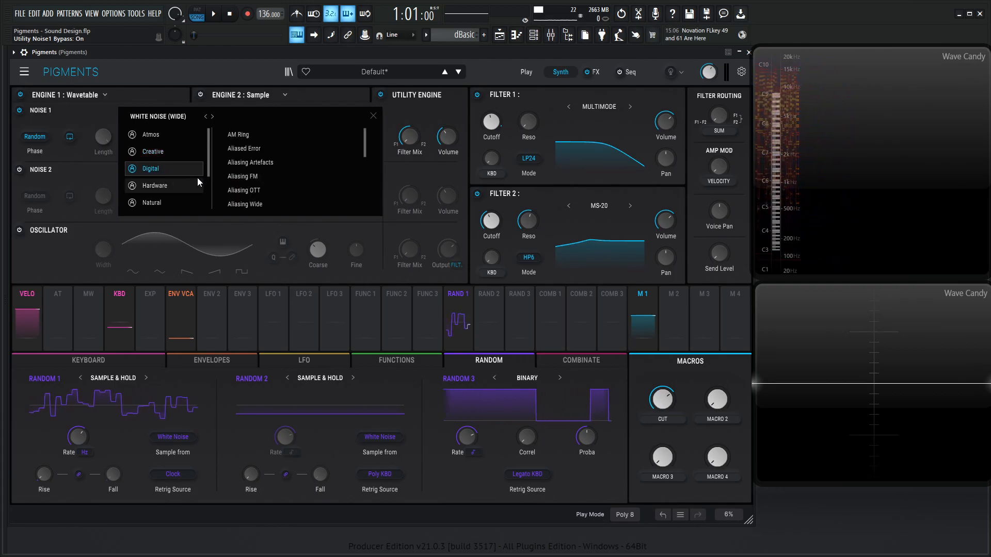
click(244, 148)
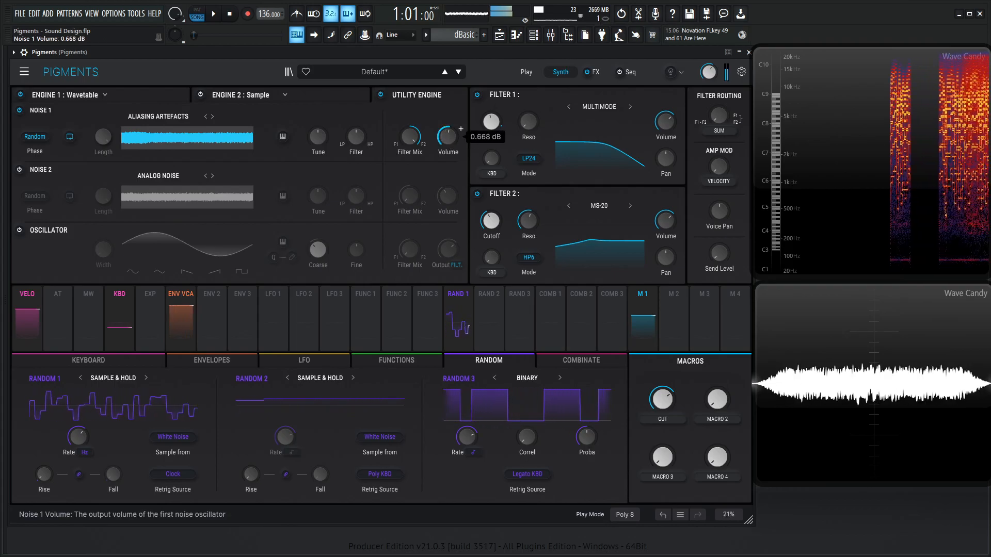
drag(447, 130, 447, 145)
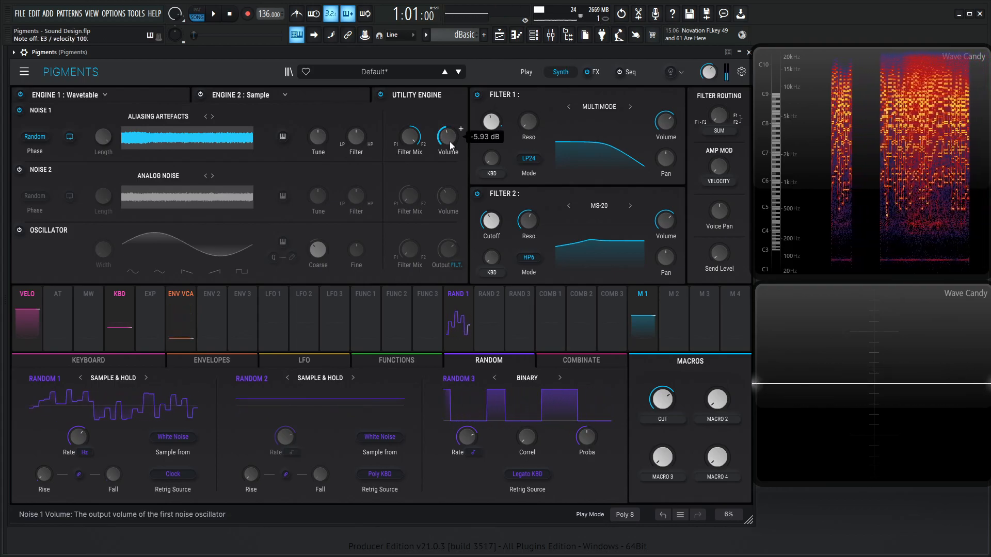
drag(448, 135, 447, 155)
text(AMBIENT 1)
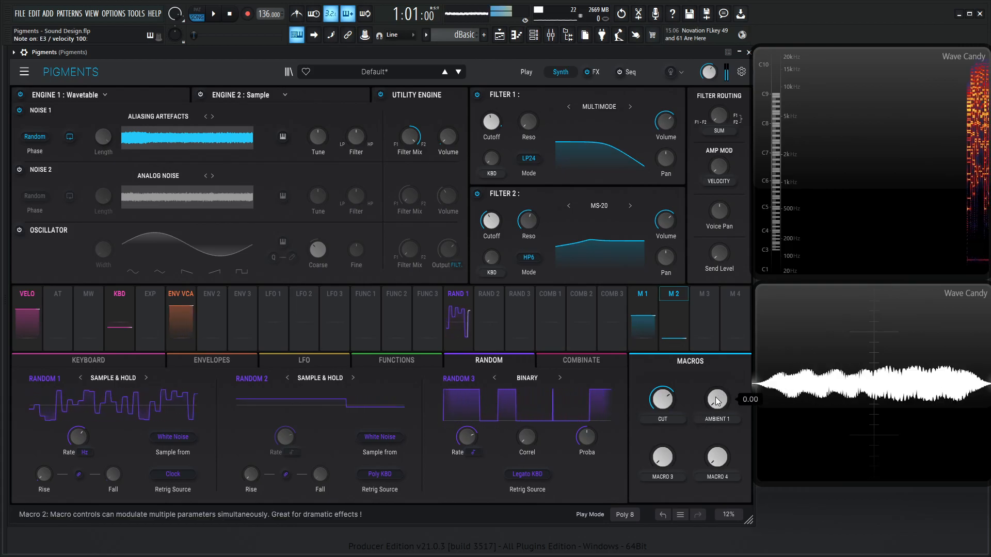
drag(717, 398, 717, 379)
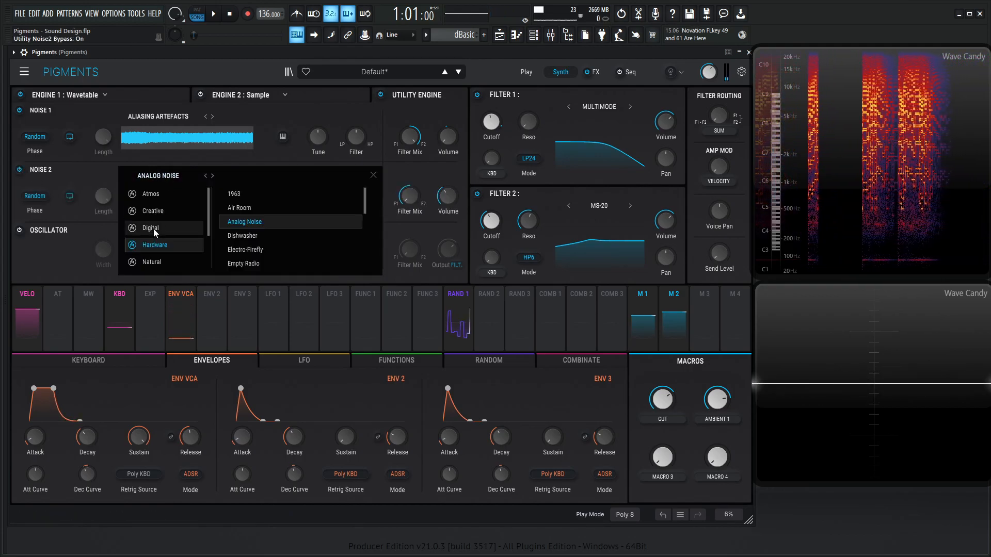
Load Digital Resonators High Cluster into Noise 2 and set Macro 3's volume amount.
click(150, 228)
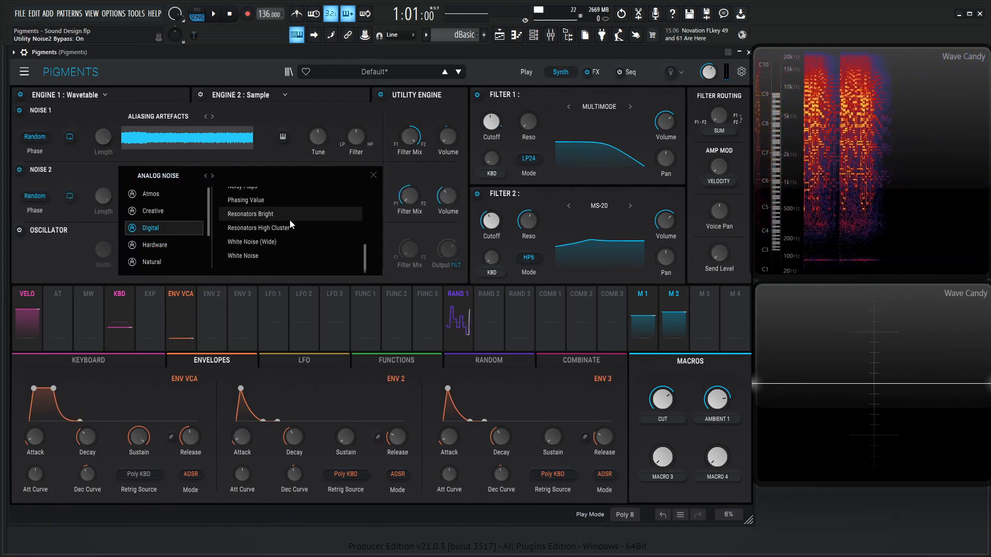
click(258, 228)
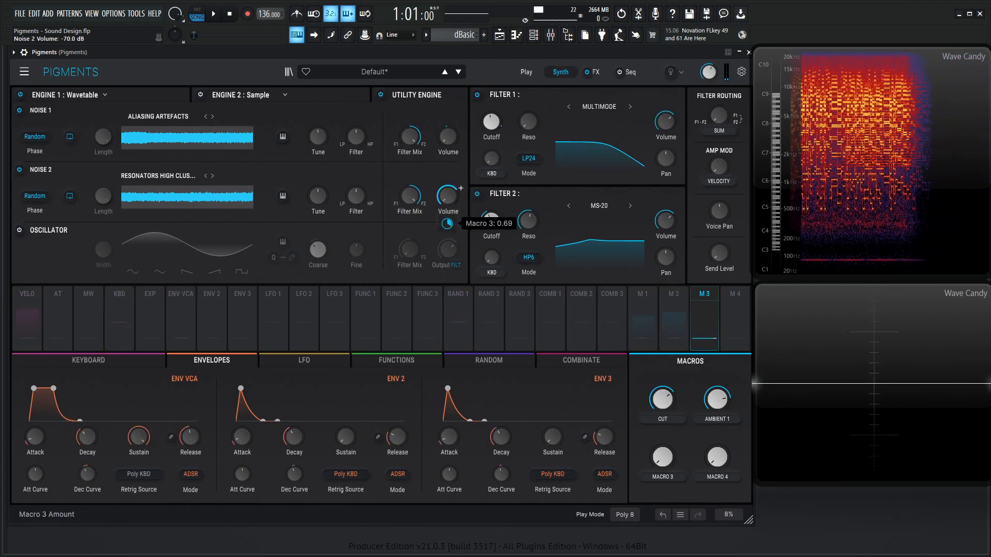
drag(662, 457, 662, 453)
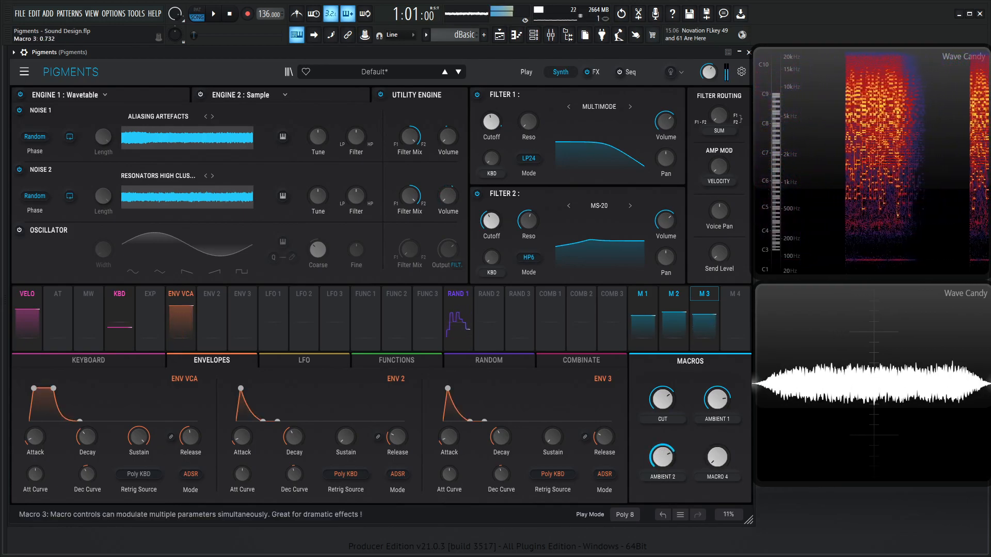
click(596, 71)
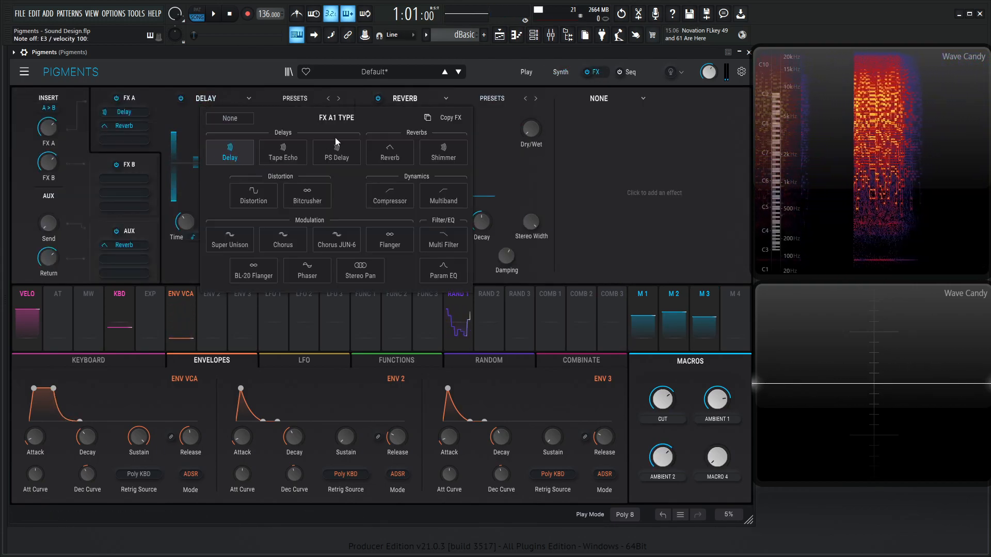
Set FX A1 to PS Delay, adjust its settings, and lower the reverb mix to about 18%.
click(336, 152)
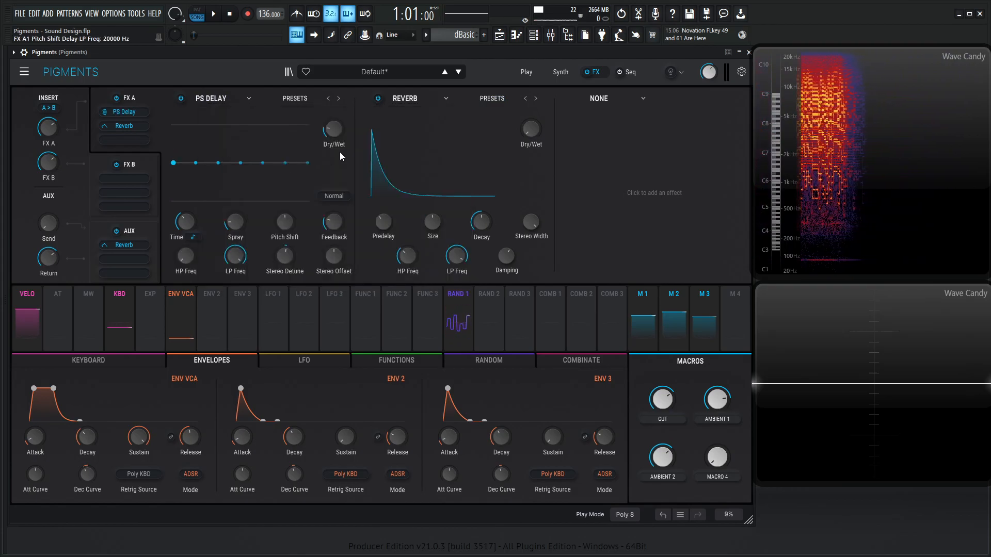
drag(284, 256, 284, 240)
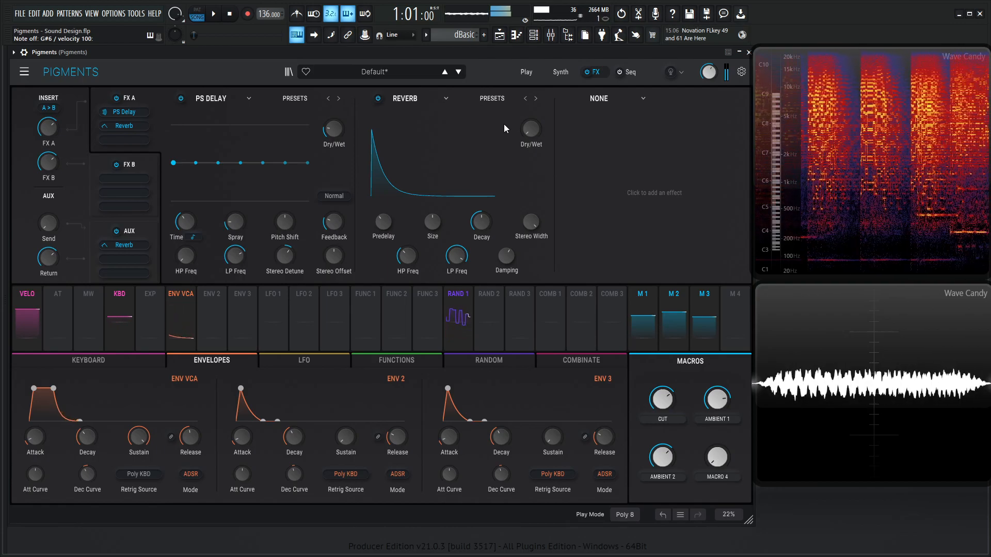
drag(716, 397, 716, 404)
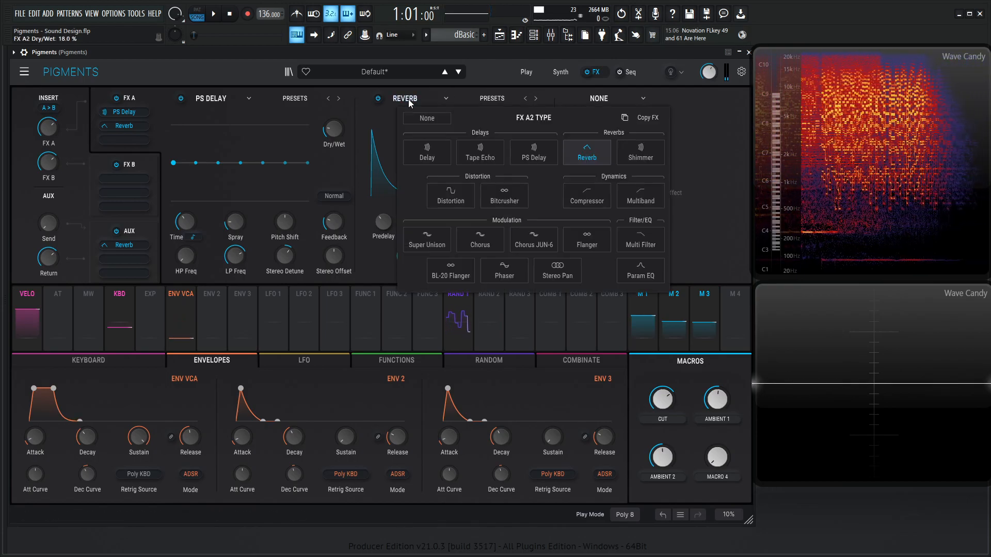
Swap the reverb for Shimmer at about 19% mix and fine-tune its settings.
click(640, 152)
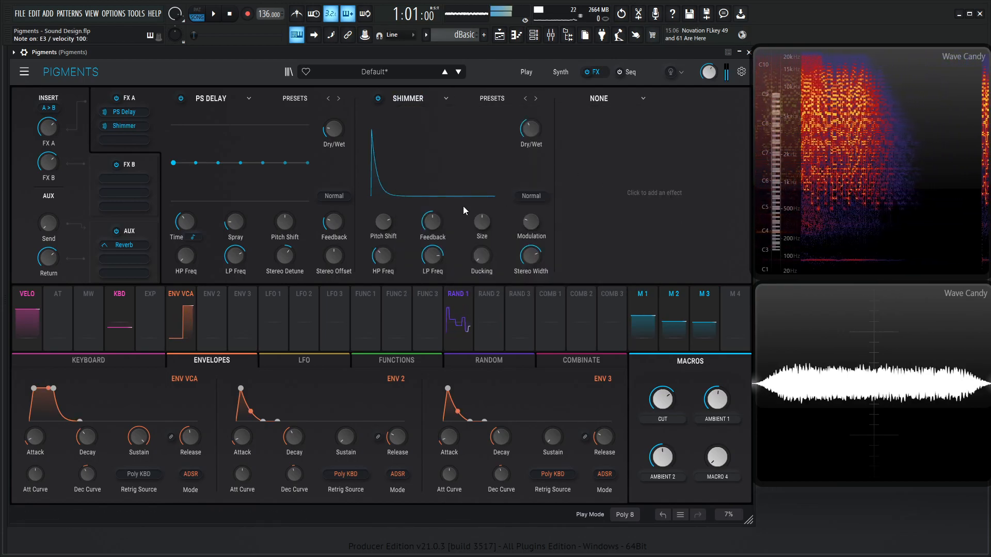
drag(530, 128, 530, 139)
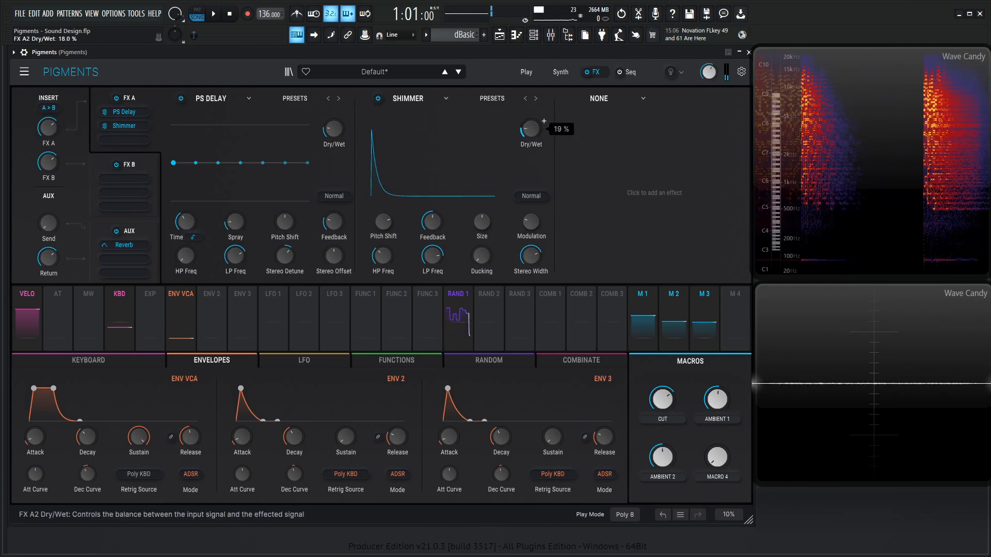
drag(482, 255, 481, 247)
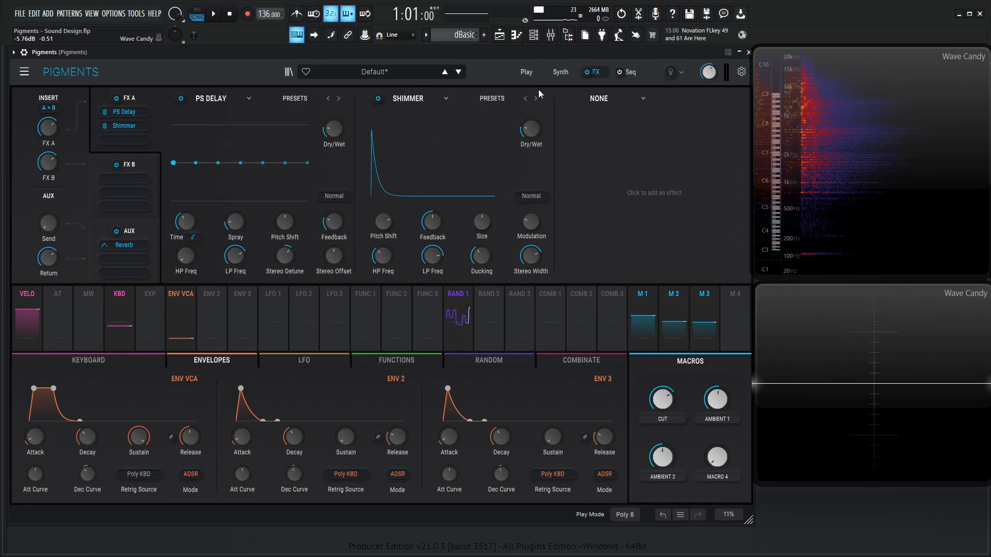
click(560, 72)
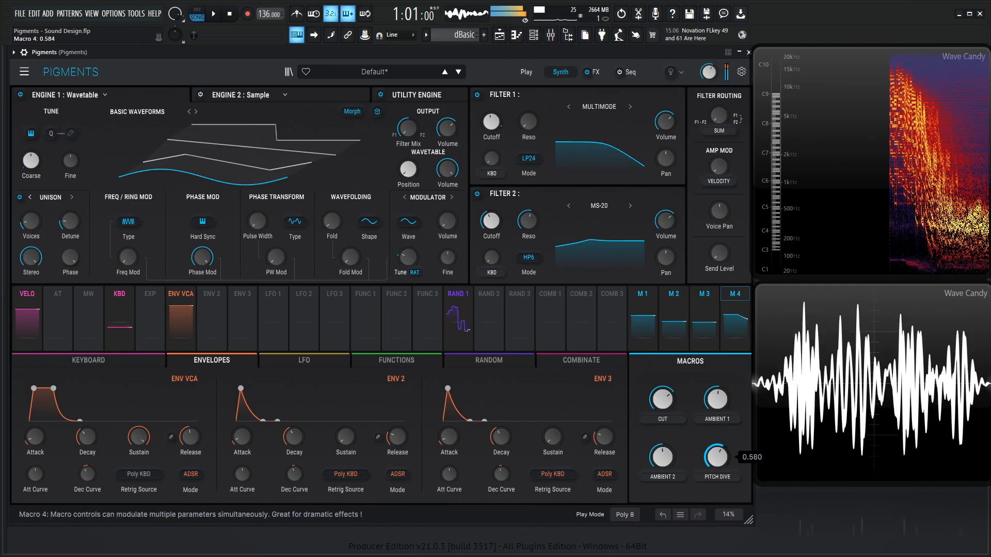
Set the PITCH DIVE macro knob to 0.580.
drag(717, 455, 717, 480)
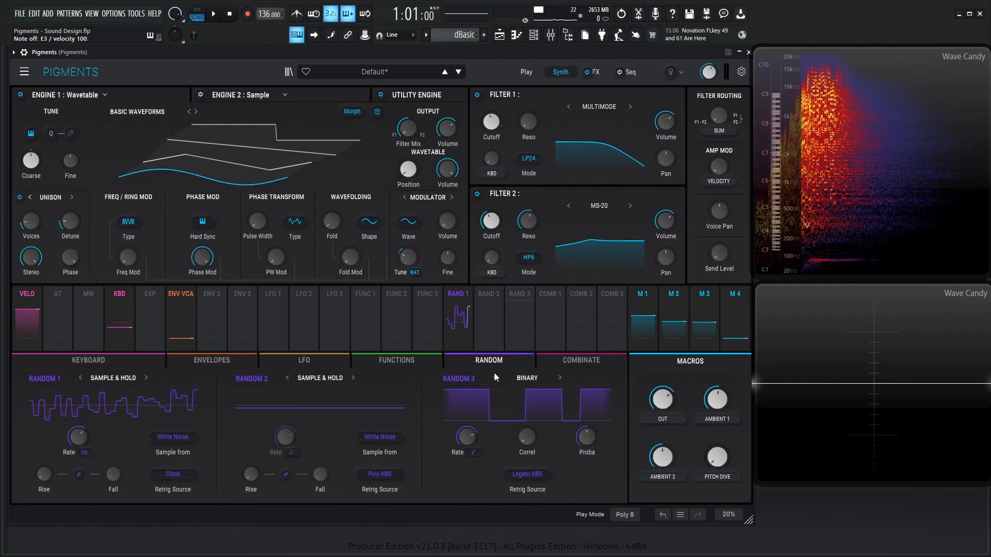
Sweep Random 1's rate between about 1.6 and 53 Hz, settling near 17.8 Hz.
drag(77, 436, 75, 442)
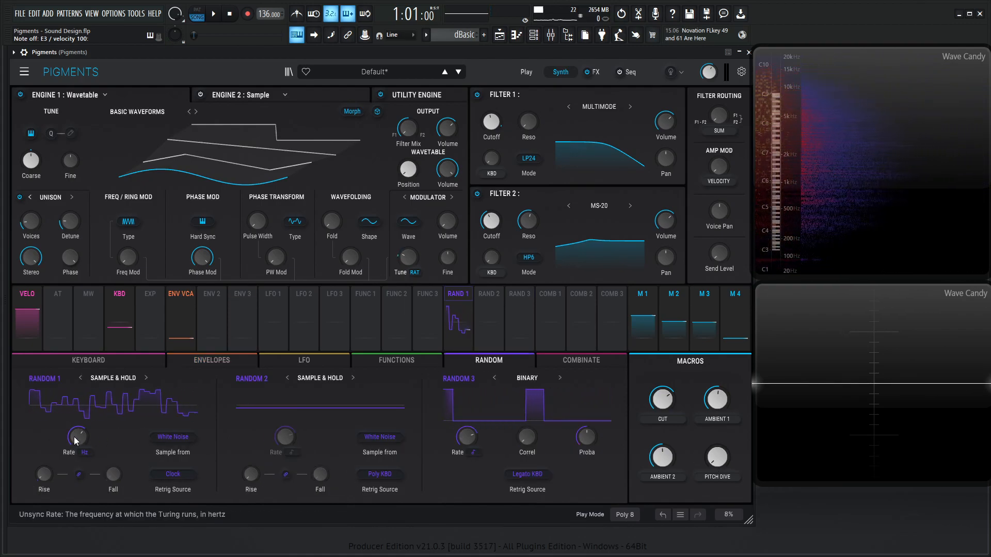
drag(77, 436, 81, 430)
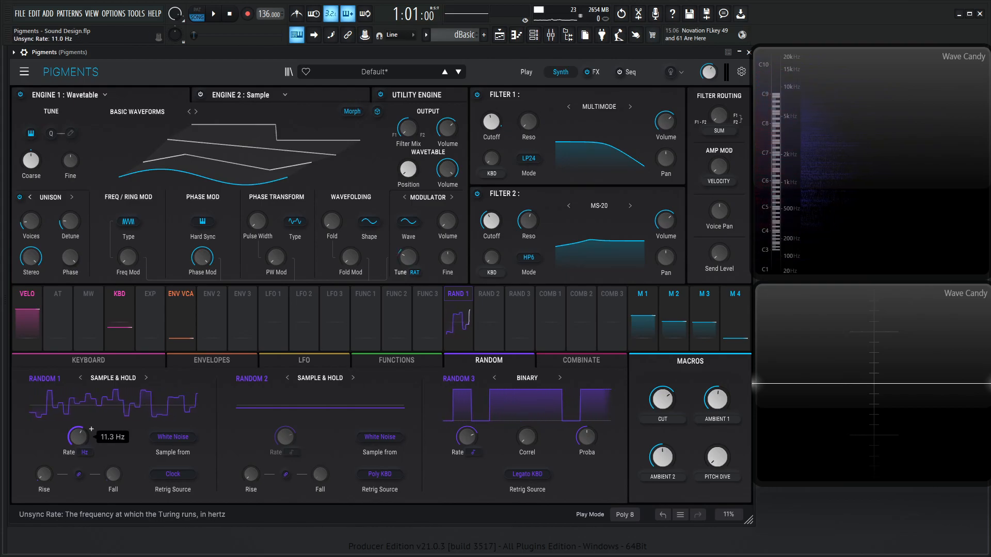
drag(76, 436, 76, 443)
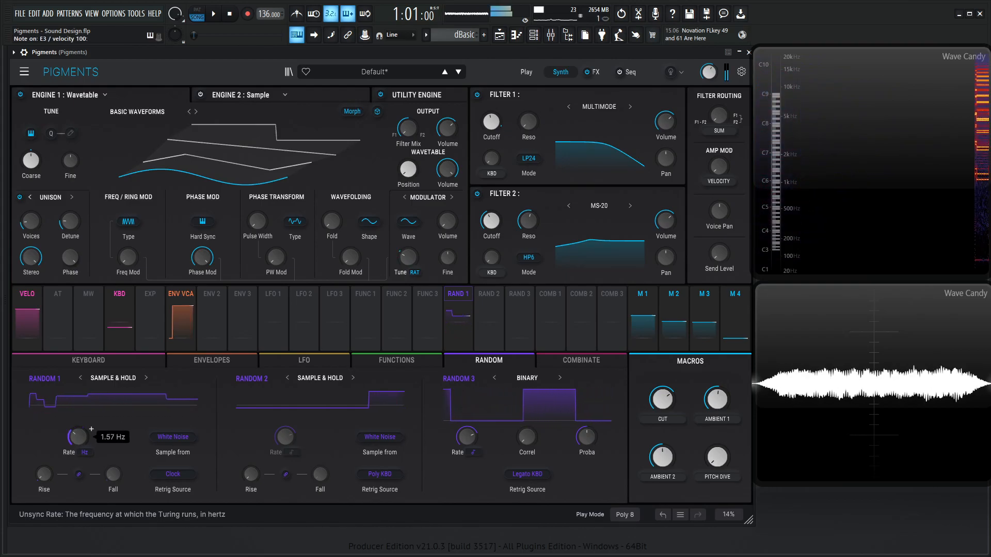
drag(75, 436, 78, 427)
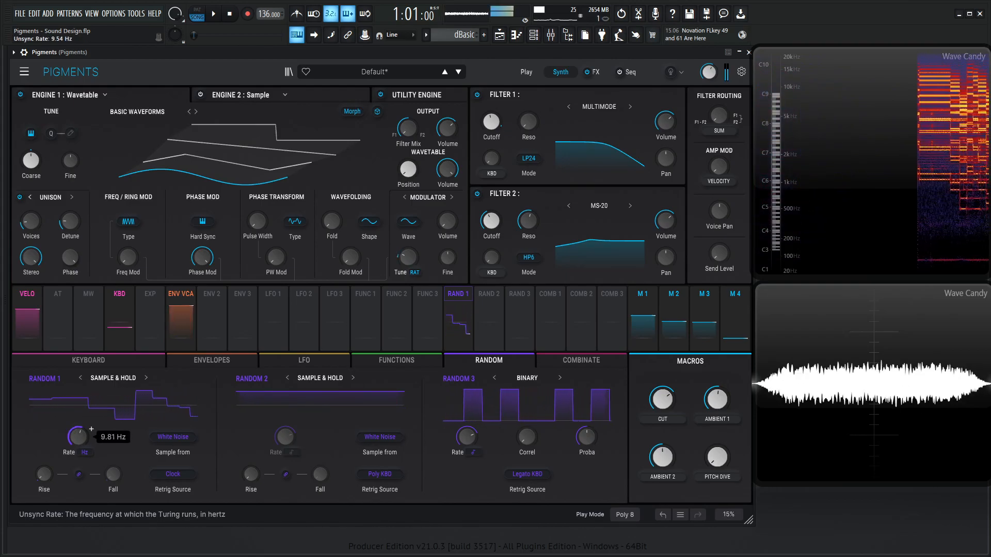
drag(77, 436, 82, 417)
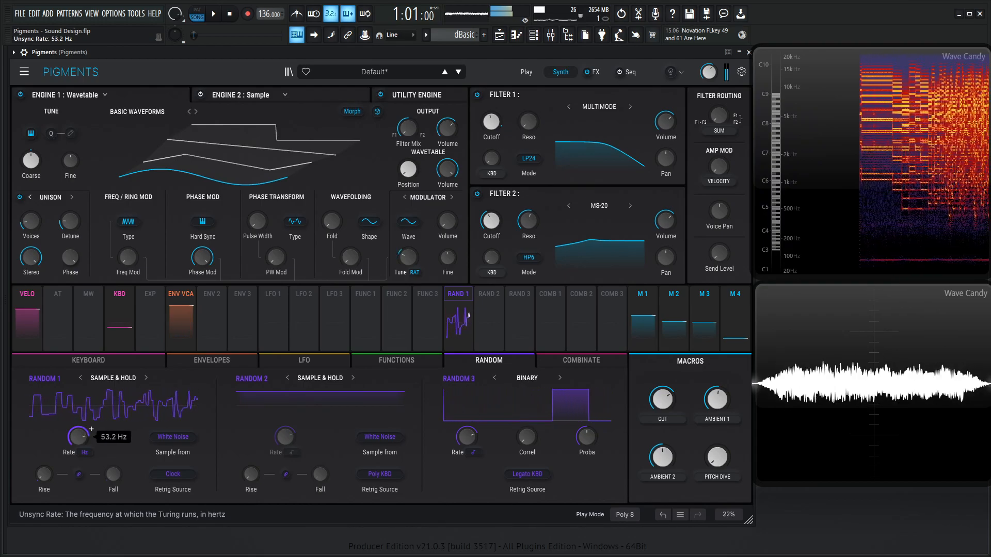
drag(77, 437, 77, 446)
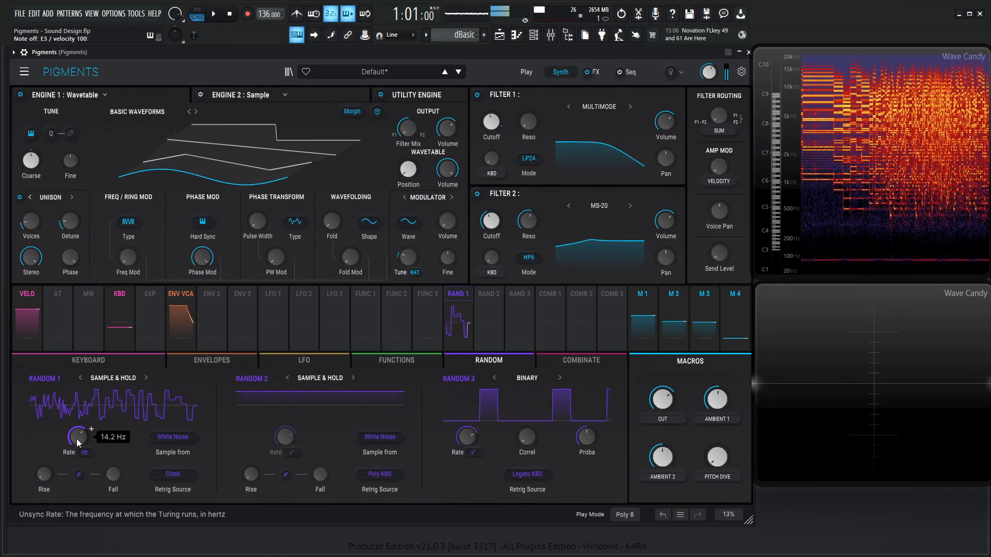
drag(76, 439, 76, 430)
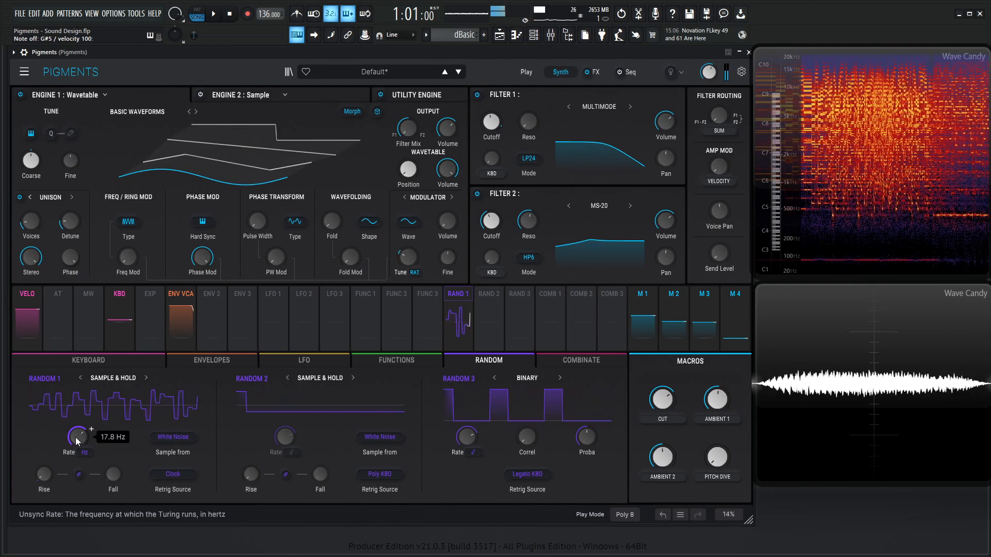